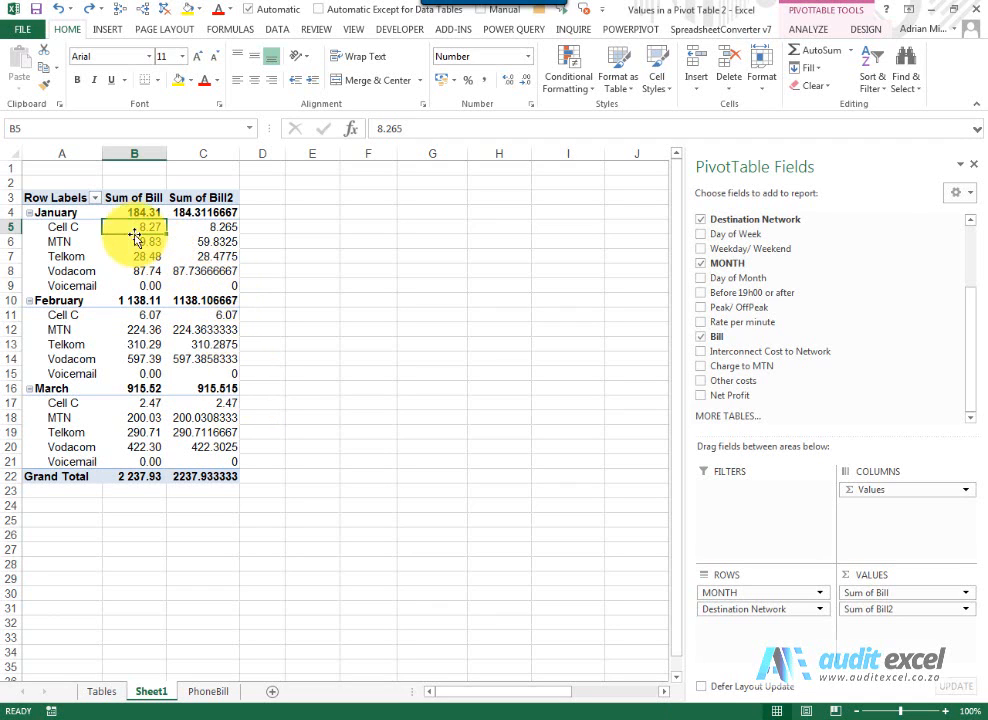
{"action": "mouse_move", "coordinate": [134, 226]}
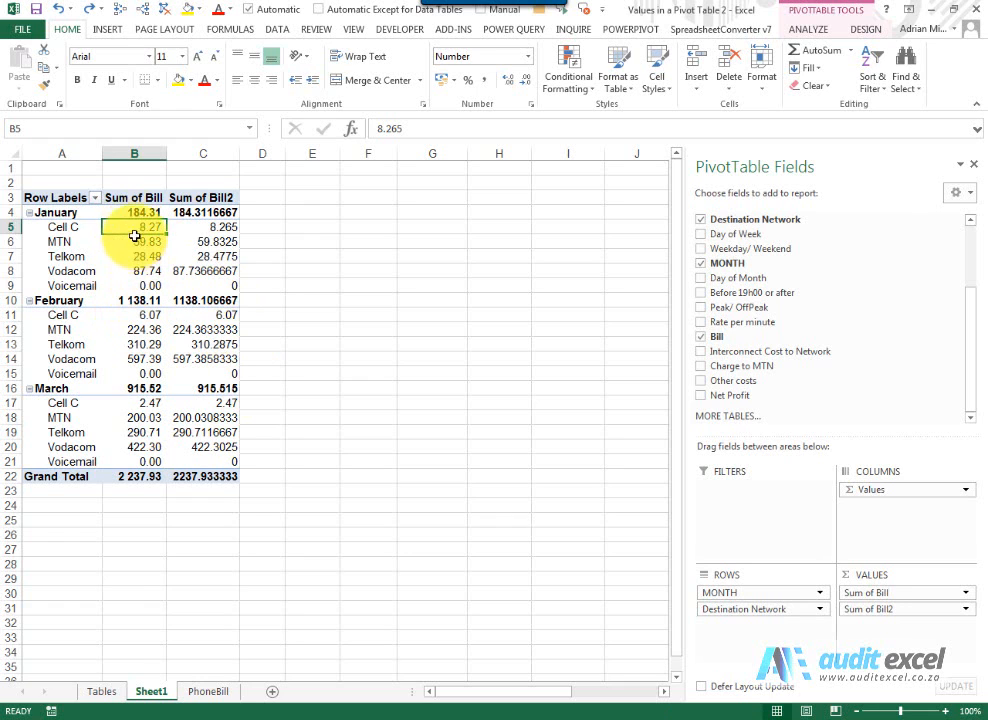
{"action": "mouse_move", "coordinate": [134, 212]}
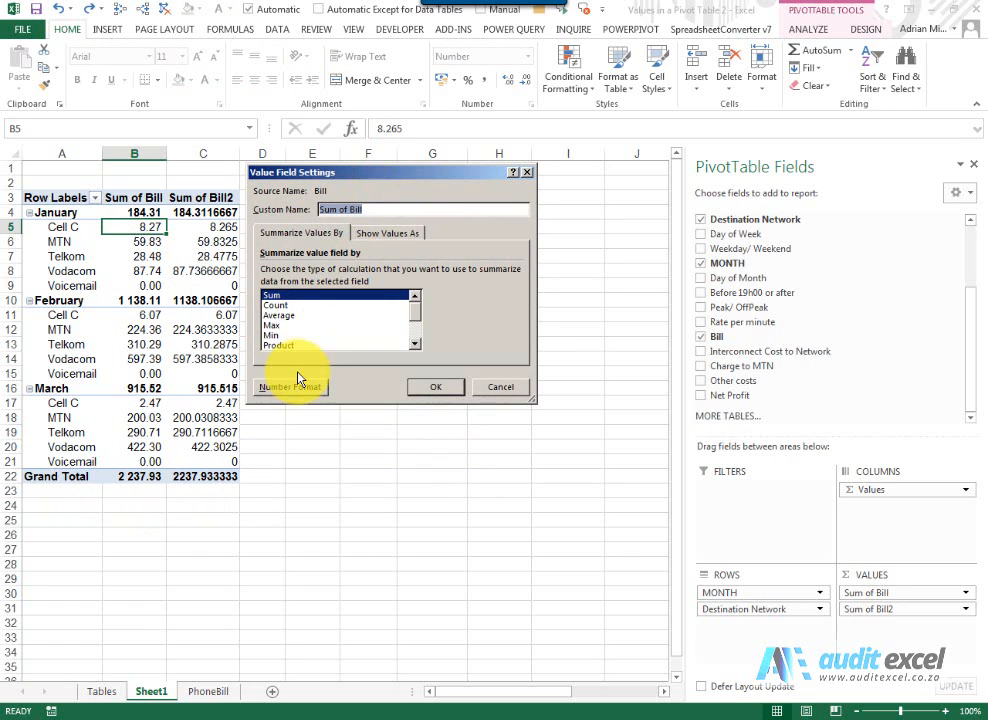
Show Sum of Bill values as % of Parent Row Total via Show Values As
{"action": "left_click", "coordinate": [388, 232]}
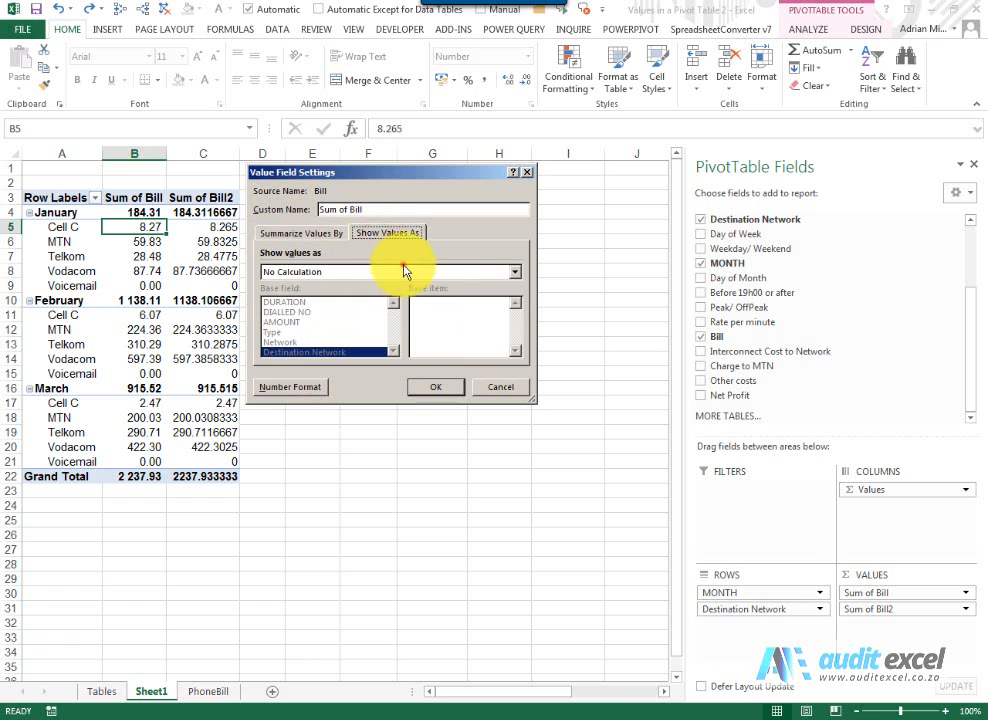
{"action": "left_click", "coordinate": [514, 272]}
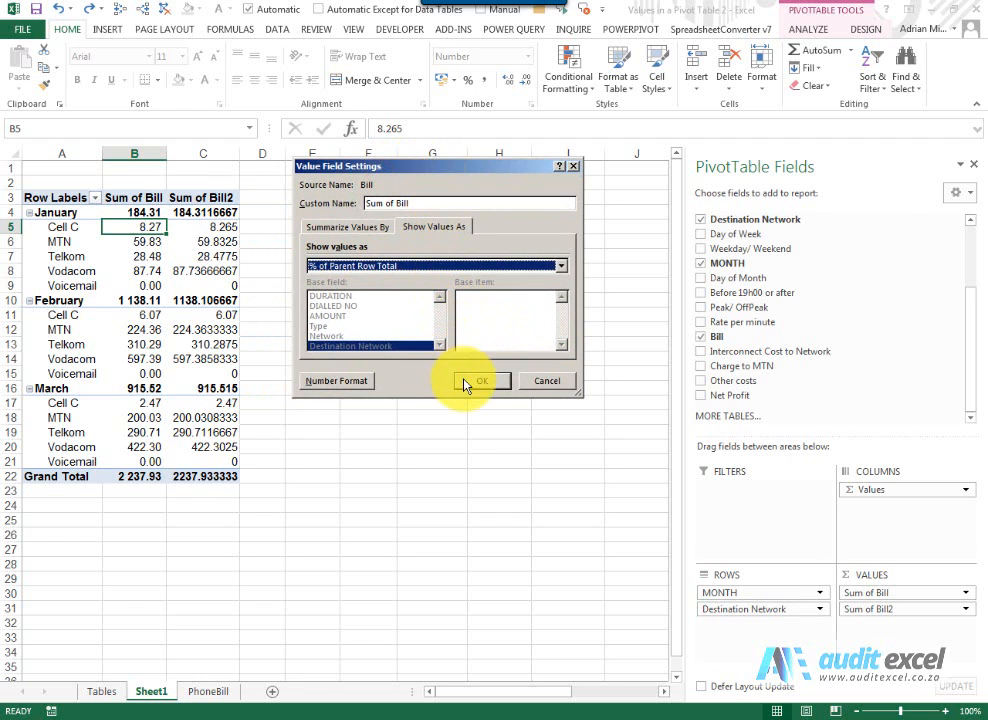
{"action": "left_click", "coordinate": [480, 380]}
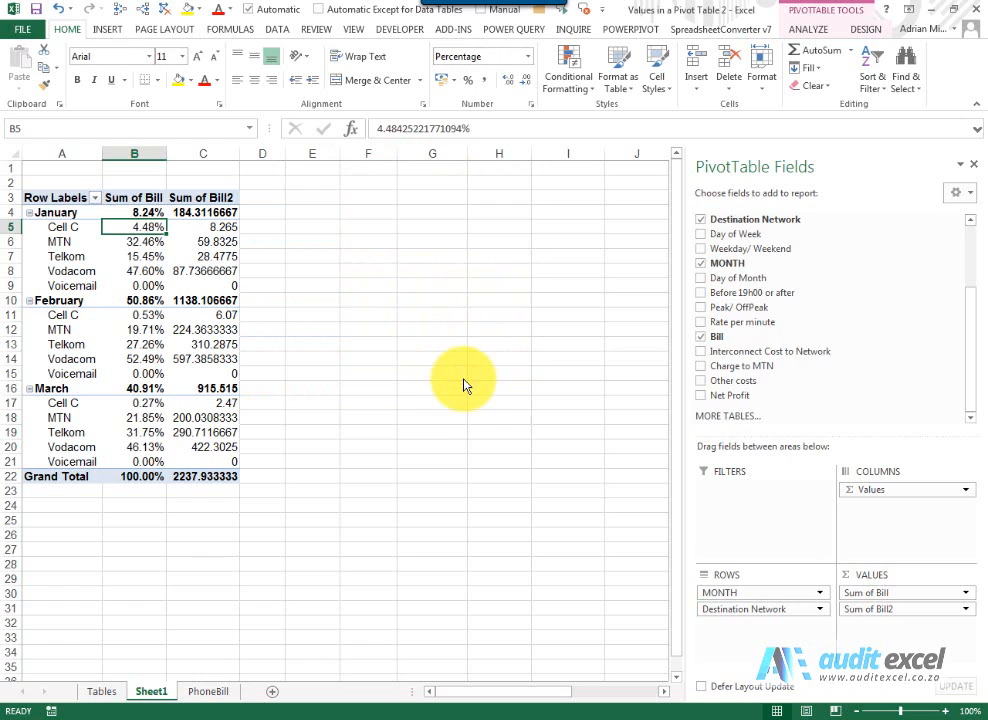
{"action": "mouse_move", "coordinate": [250, 374]}
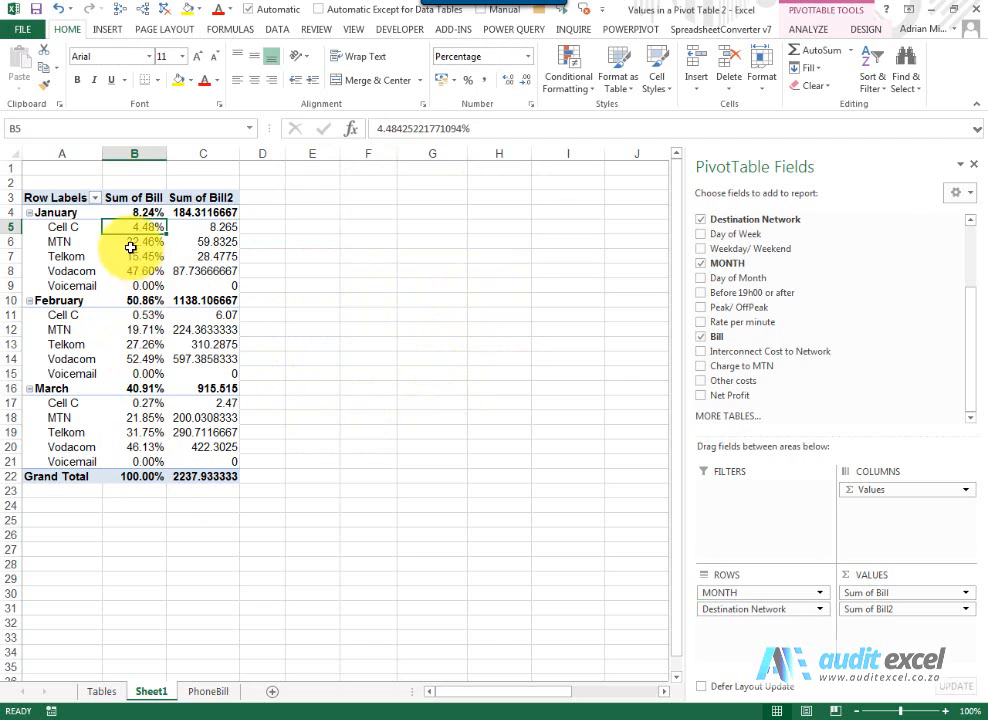
Review the January network percentages, then bring up options on a Sum of Bill cell
{"action": "left_click_drag", "start_coordinate": [134, 226], "coordinate": [134, 284]}
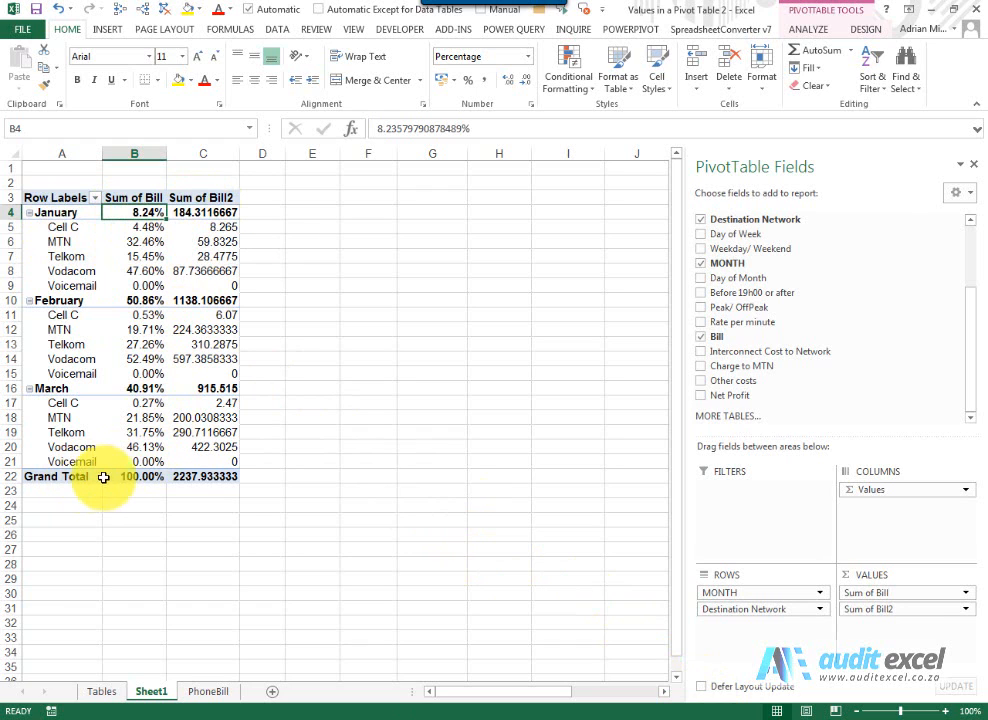
{"action": "mouse_move", "coordinate": [184, 476]}
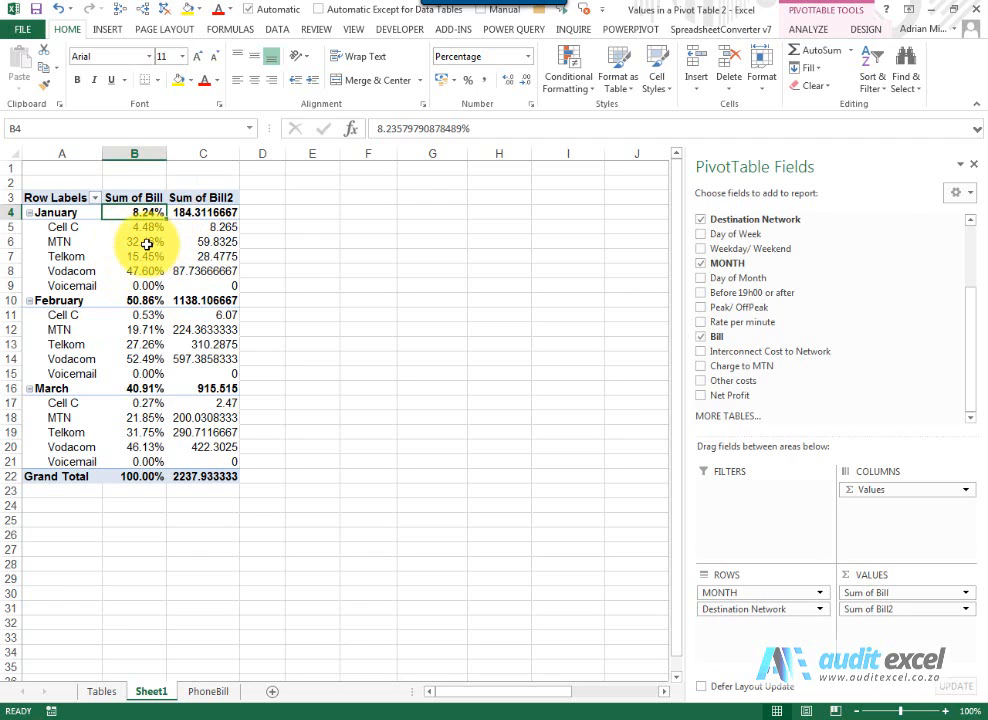
{"action": "right_click", "coordinate": [134, 226]}
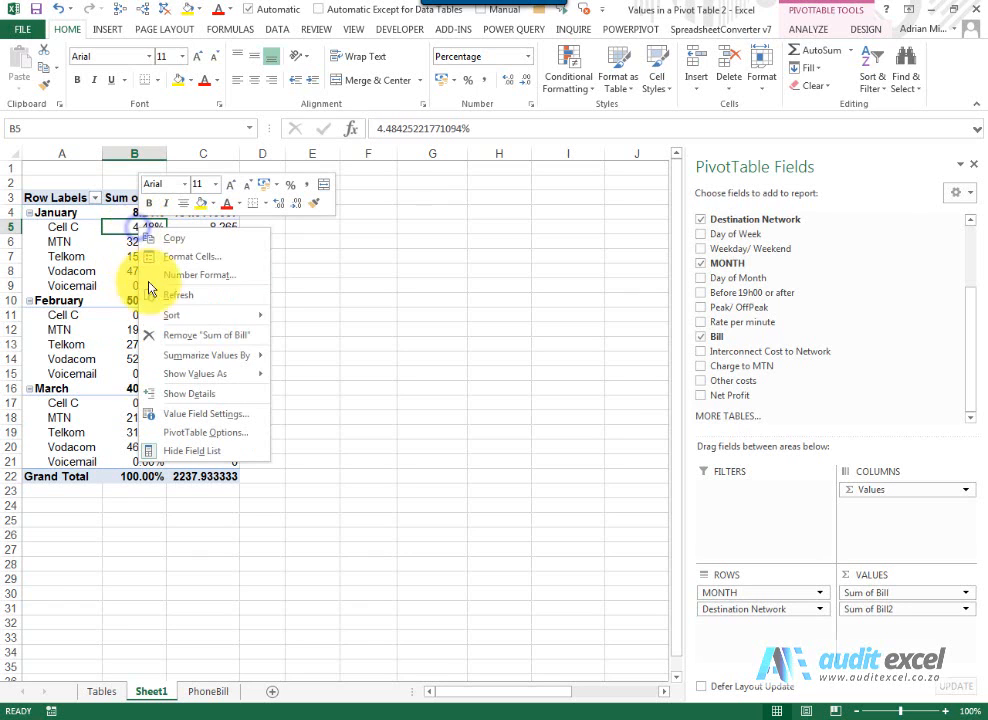
Reopen Value Field Settings and compare % of Parent Row Total with % of Parent Column Total
{"action": "left_click", "coordinate": [208, 412]}
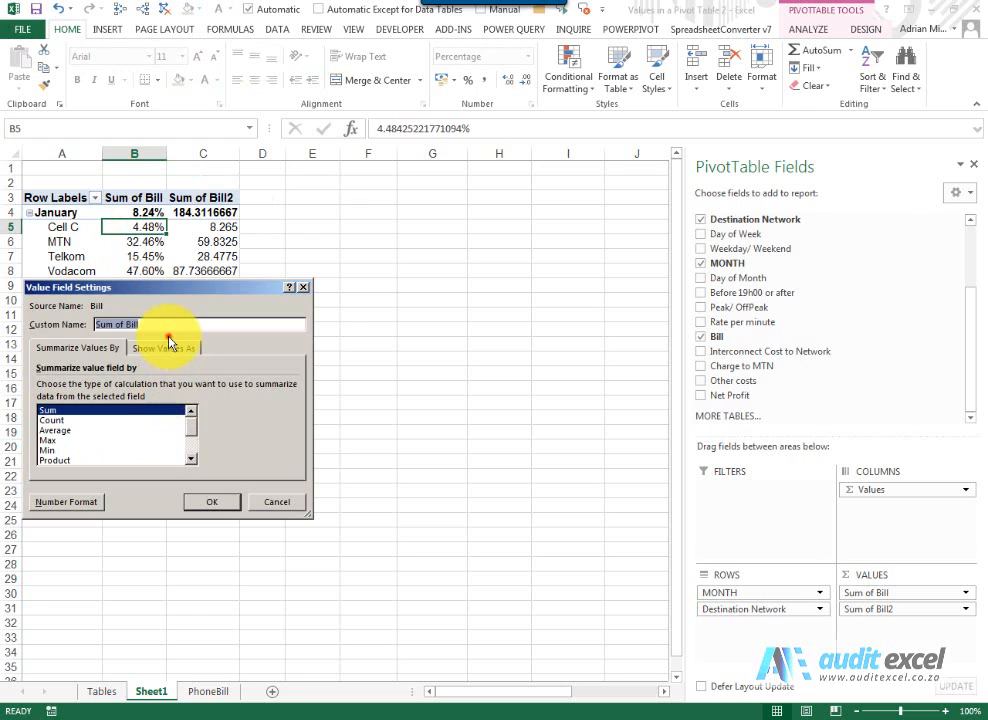
{"action": "left_click", "coordinate": [164, 348]}
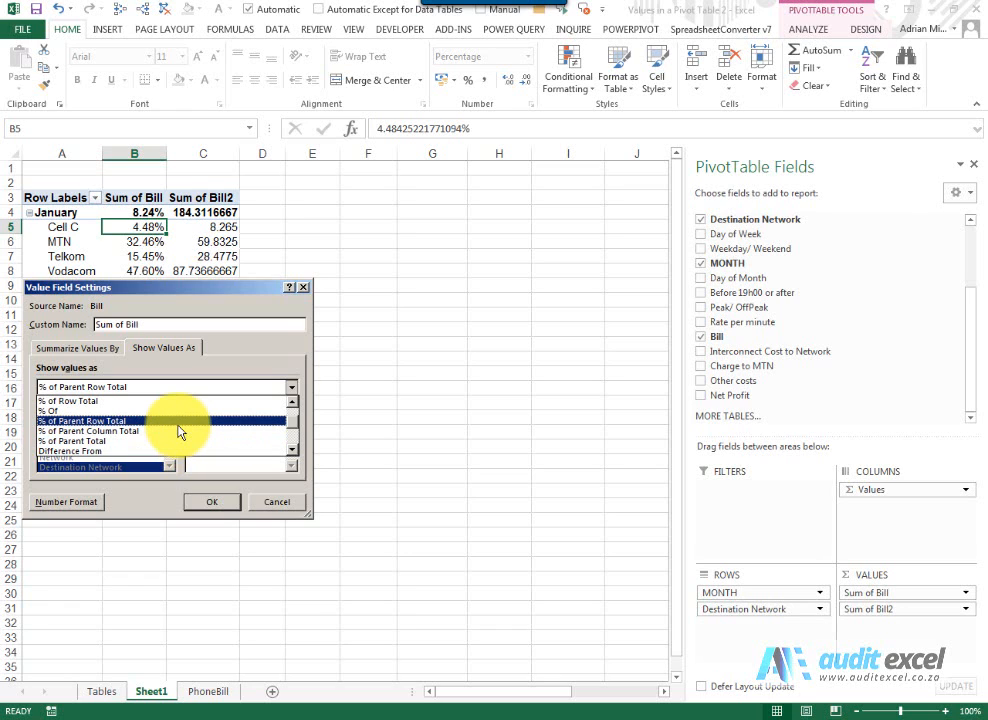
{"action": "left_click", "coordinate": [88, 432]}
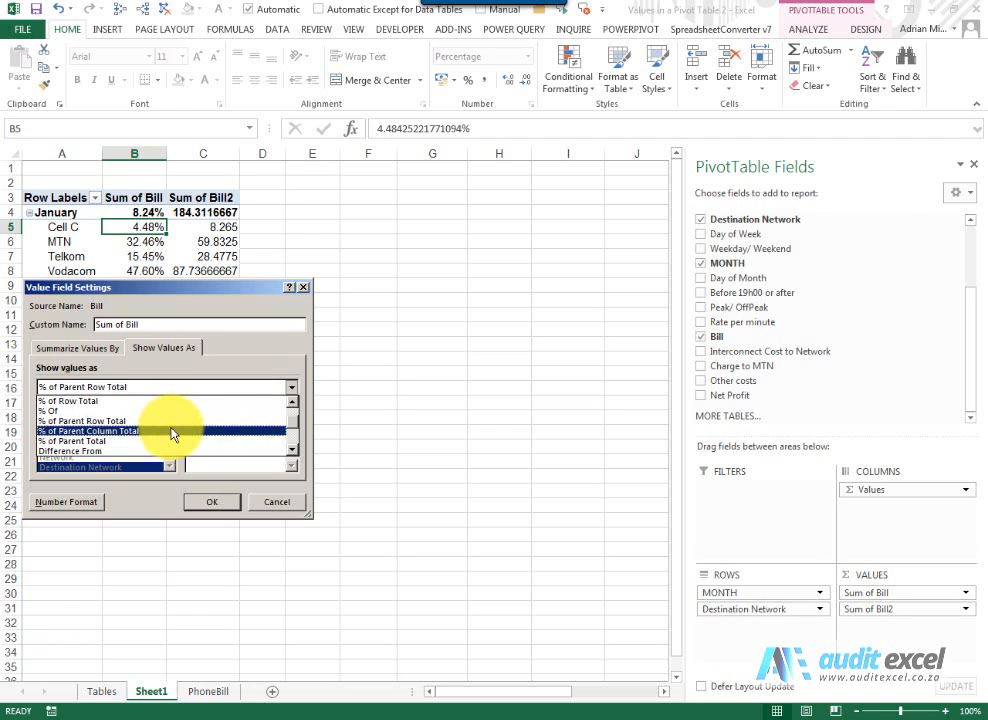
{"action": "left_click", "coordinate": [82, 420]}
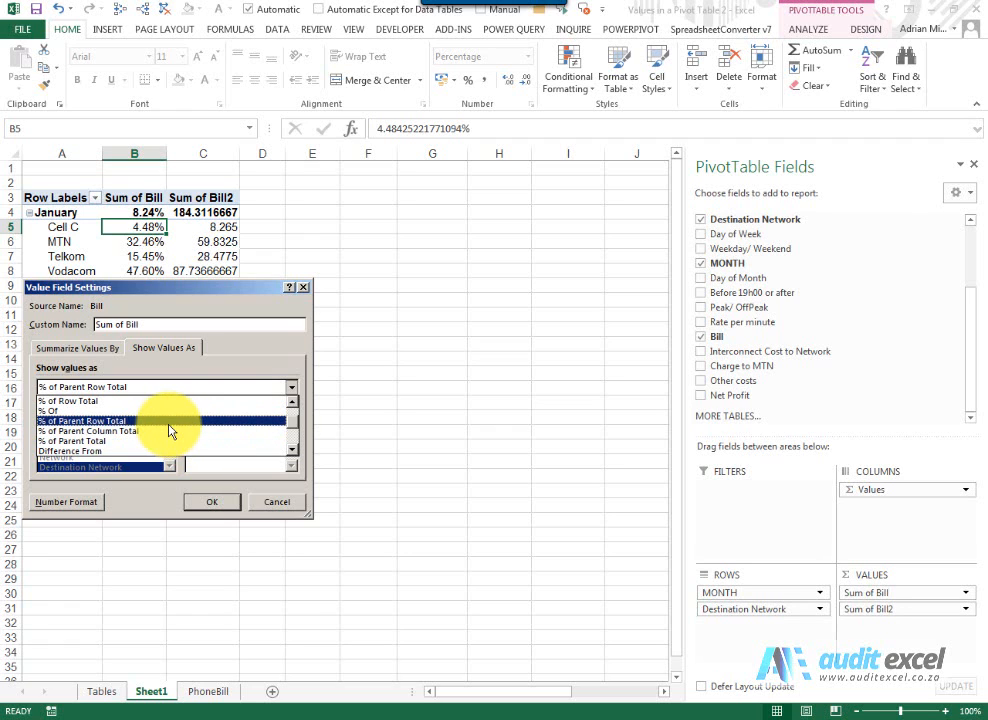
{"action": "left_click", "coordinate": [88, 430]}
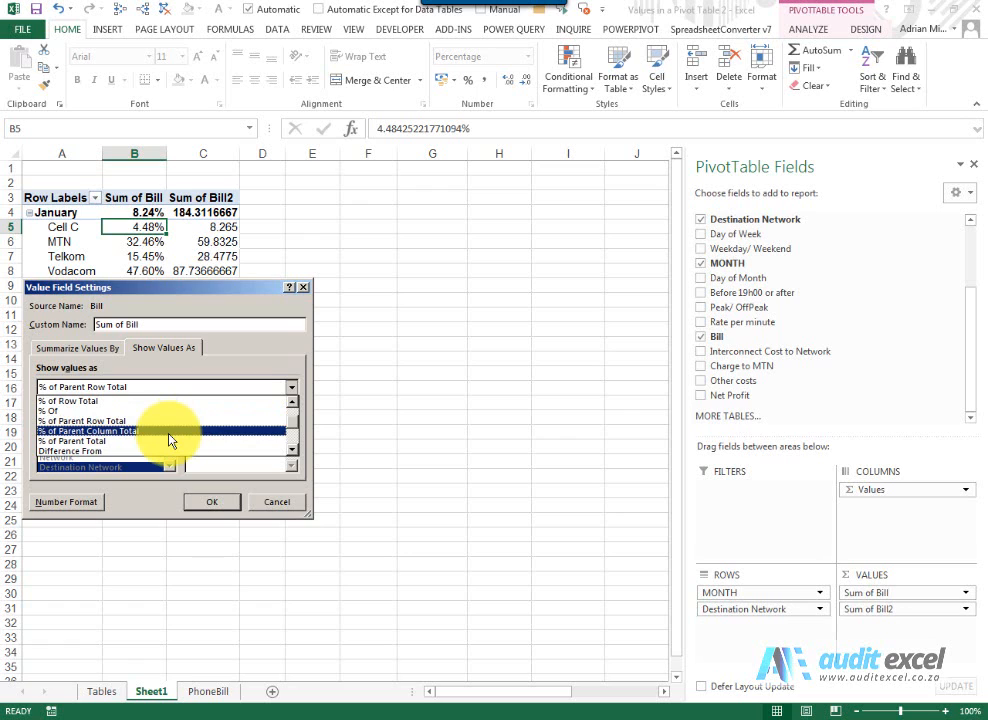